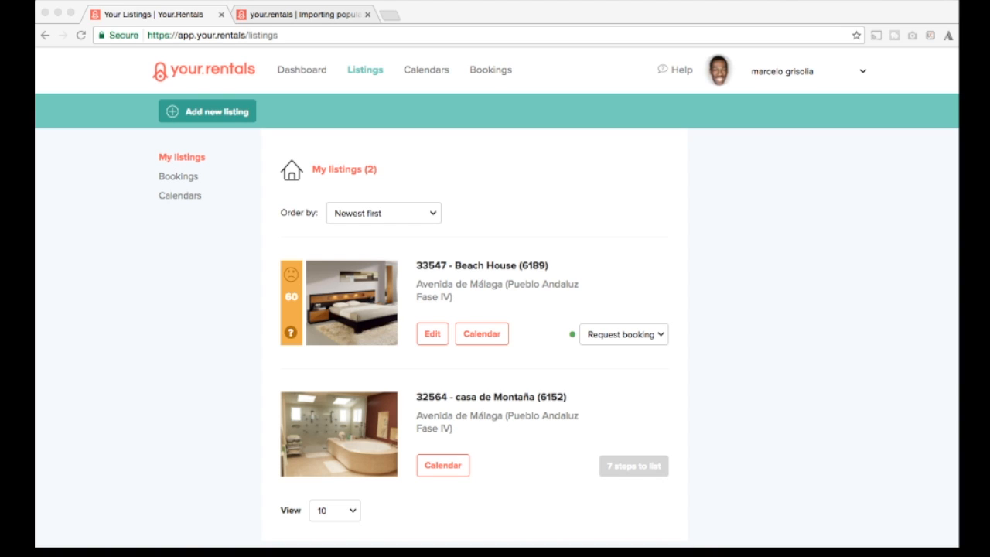
mouse_move(809, 535)
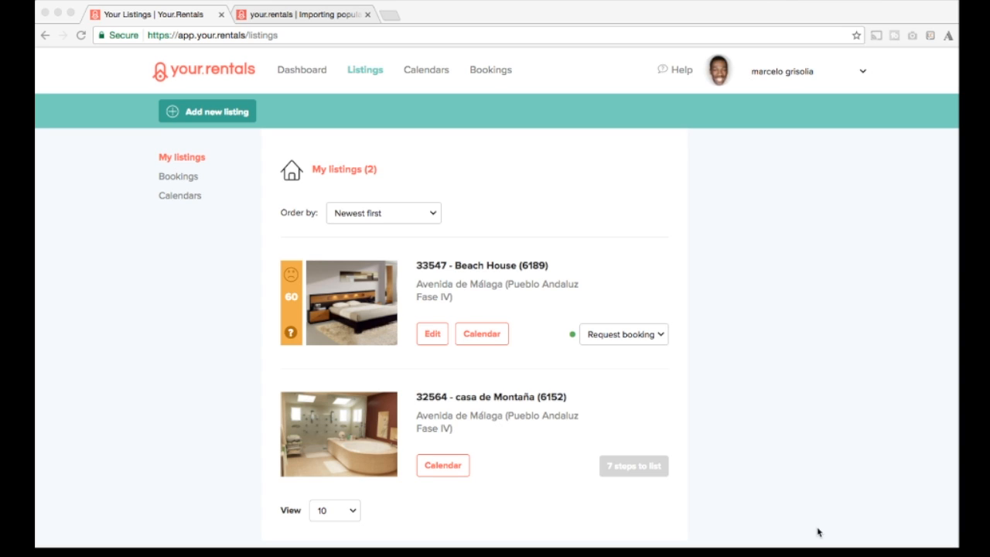
mouse_move(708, 498)
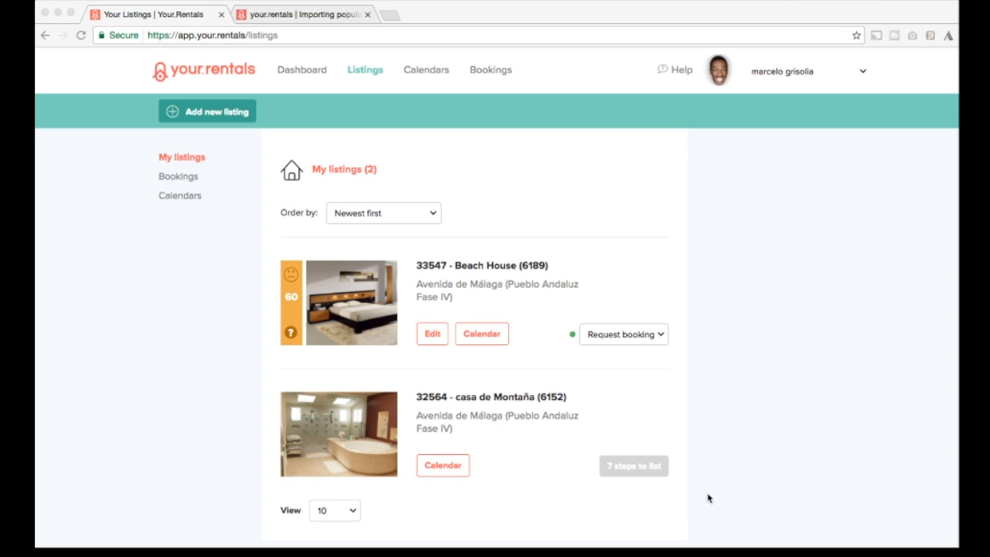
mouse_move(733, 474)
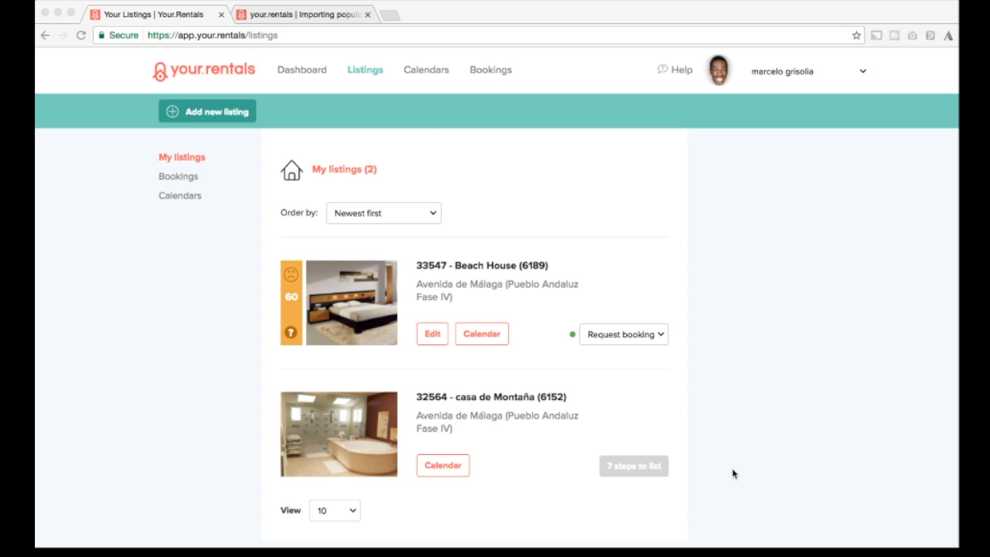
mouse_move(363, 70)
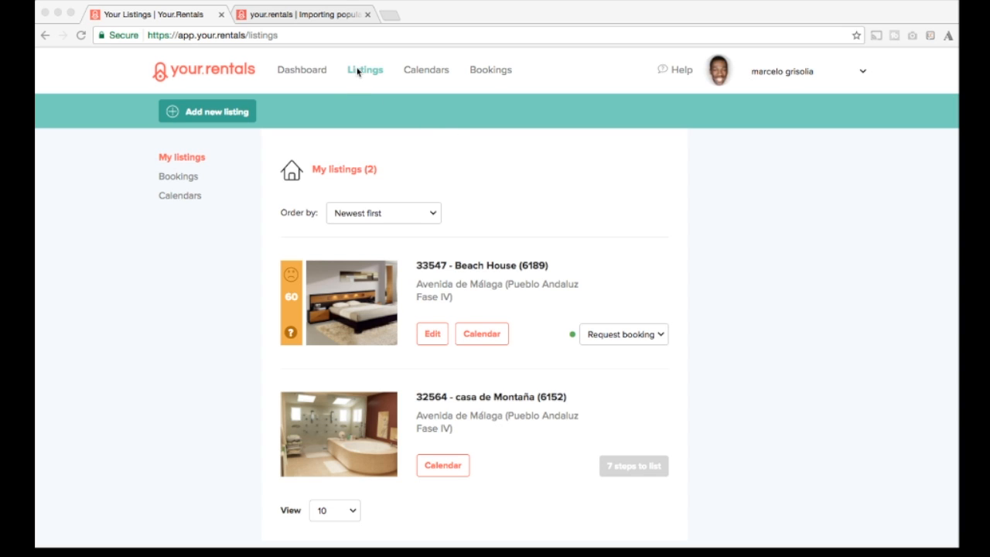
mouse_move(372, 80)
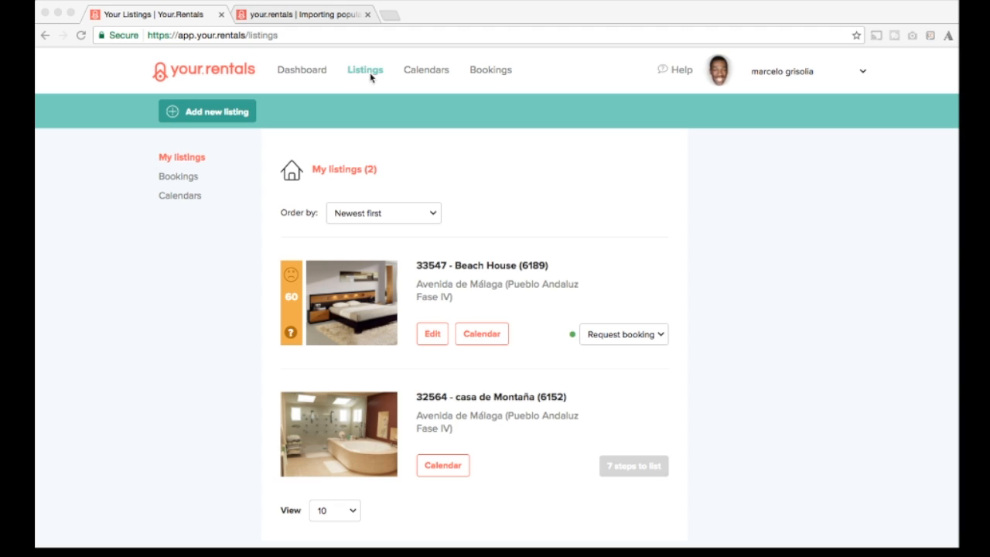
mouse_move(429, 85)
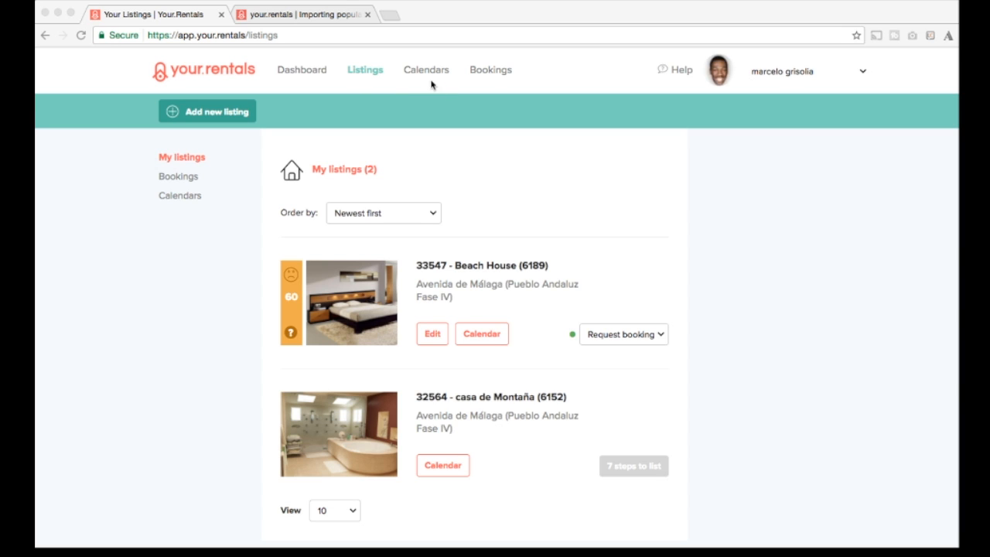
mouse_move(433, 72)
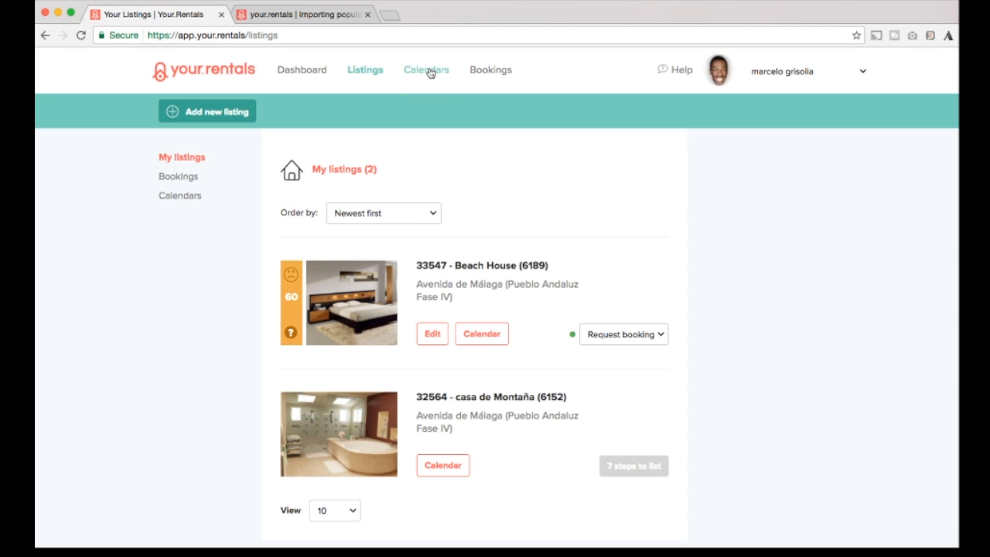
Step: Open the Beach House listing's month calendar at January 2017 via Calendars
click(425, 70)
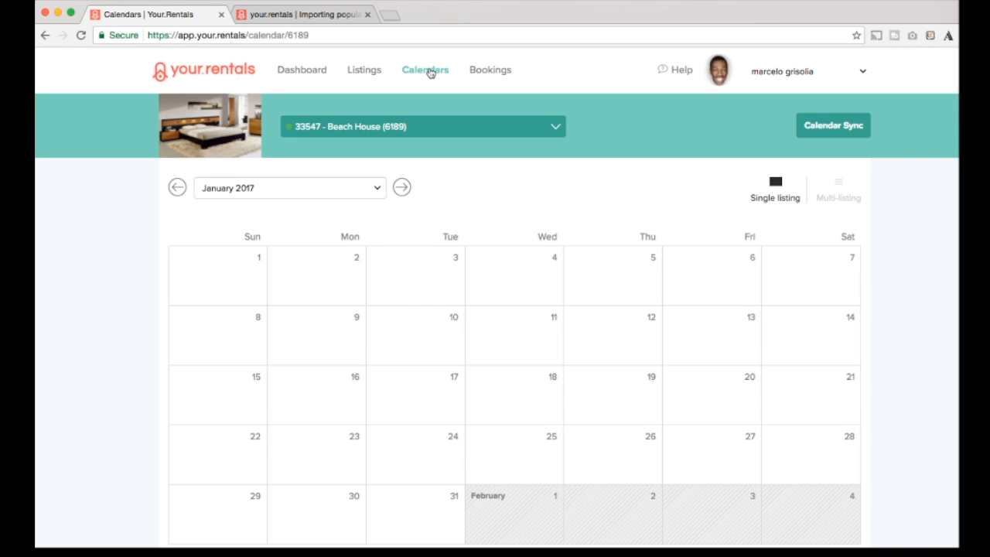
mouse_move(282, 233)
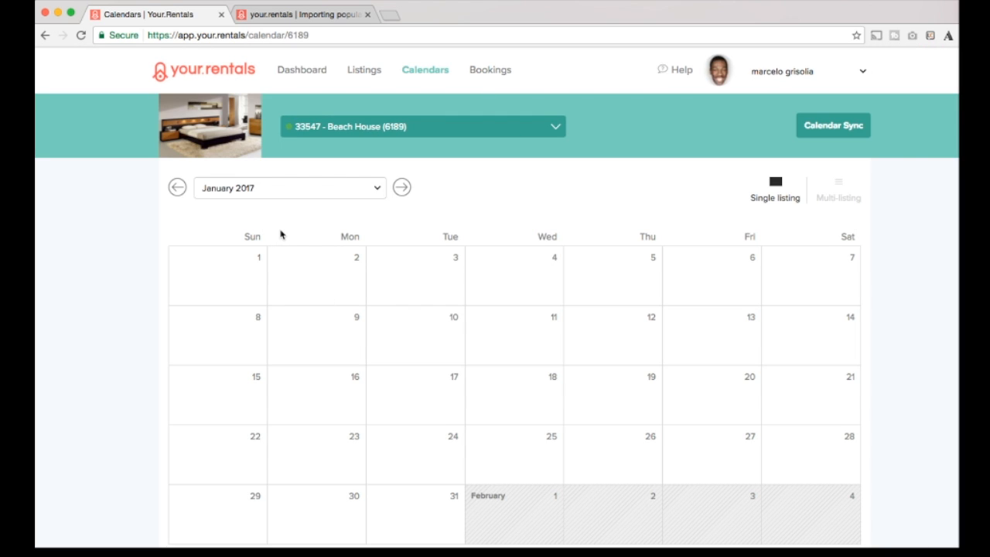
mouse_move(349, 143)
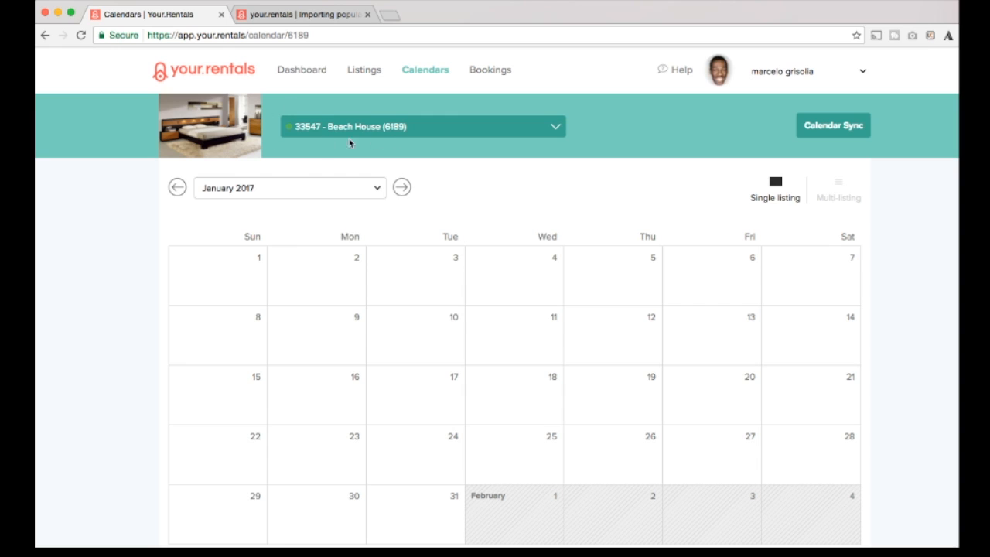
mouse_move(386, 225)
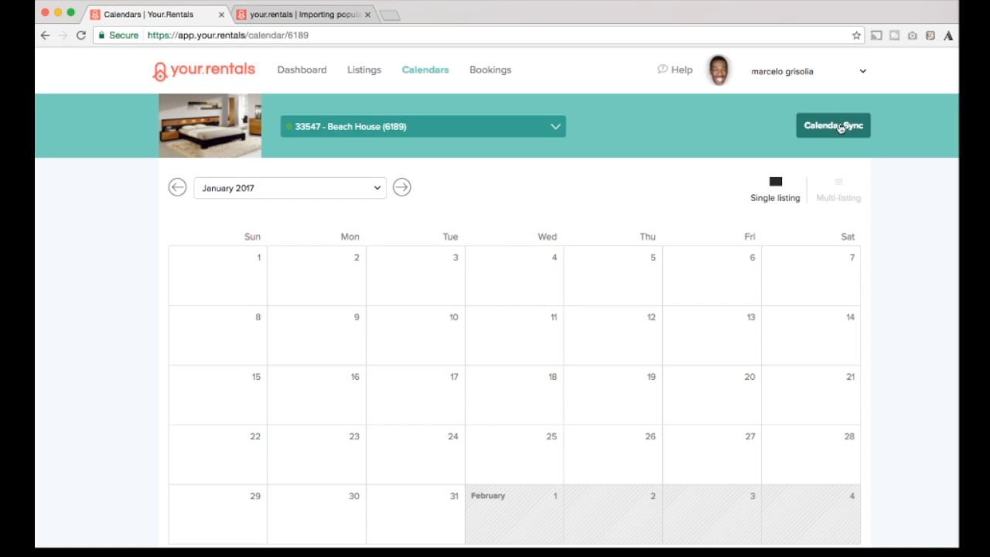
Step: Import the Google Calendar feed into Beach House, naming the import 'Google'
click(833, 125)
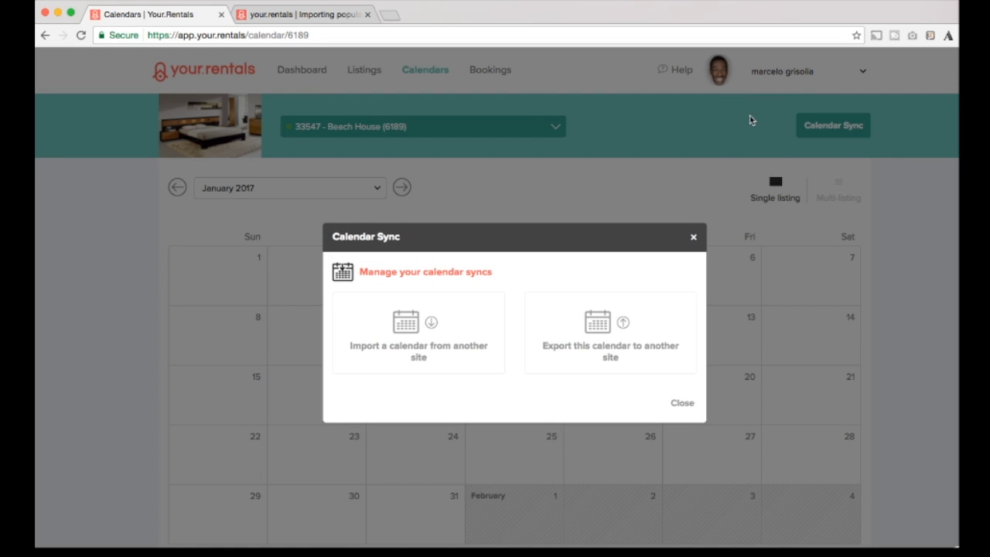
mouse_move(653, 153)
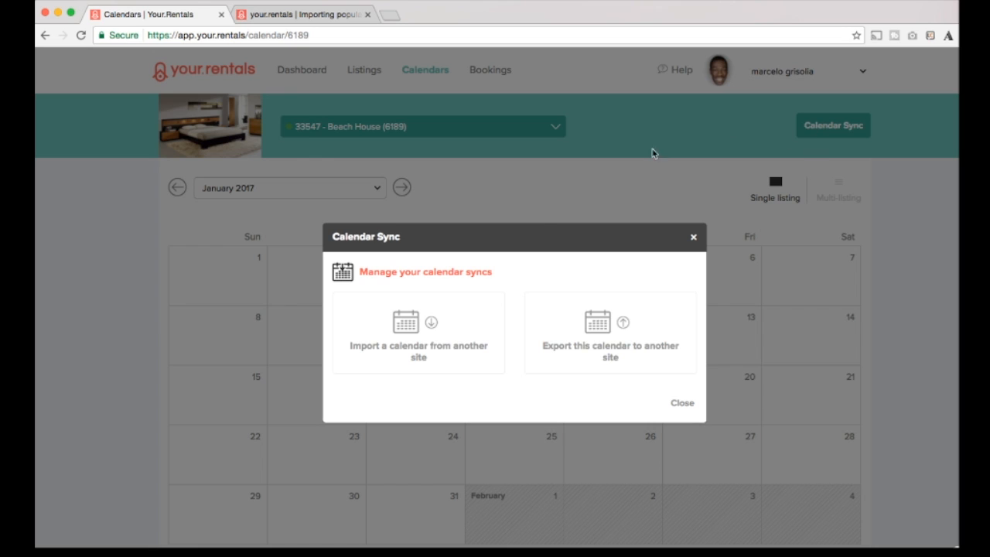
mouse_move(408, 333)
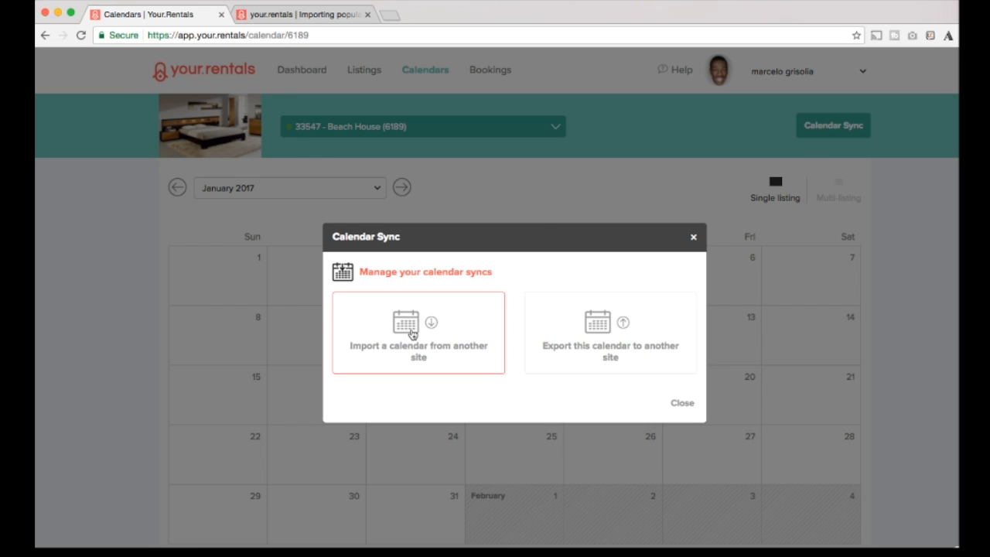
click(418, 333)
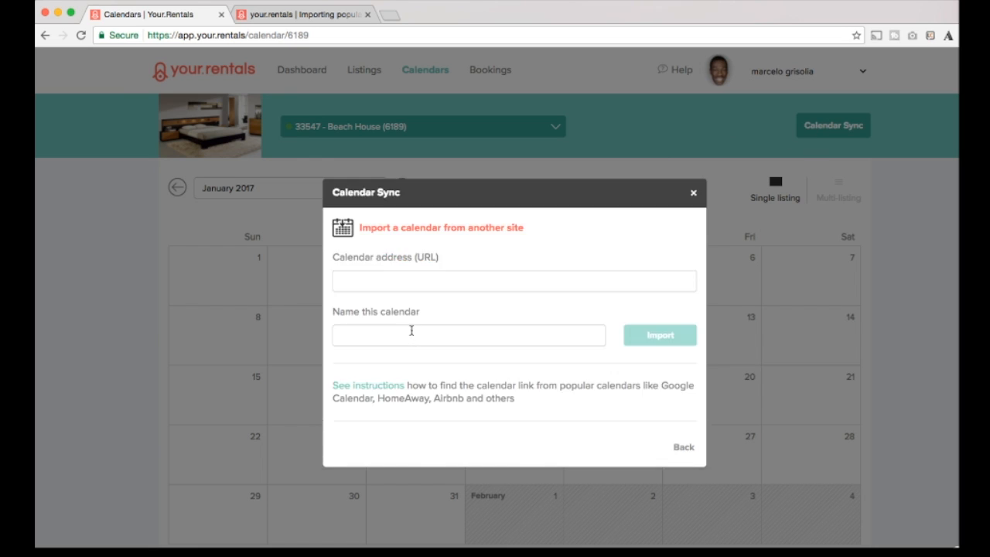
click(514, 281)
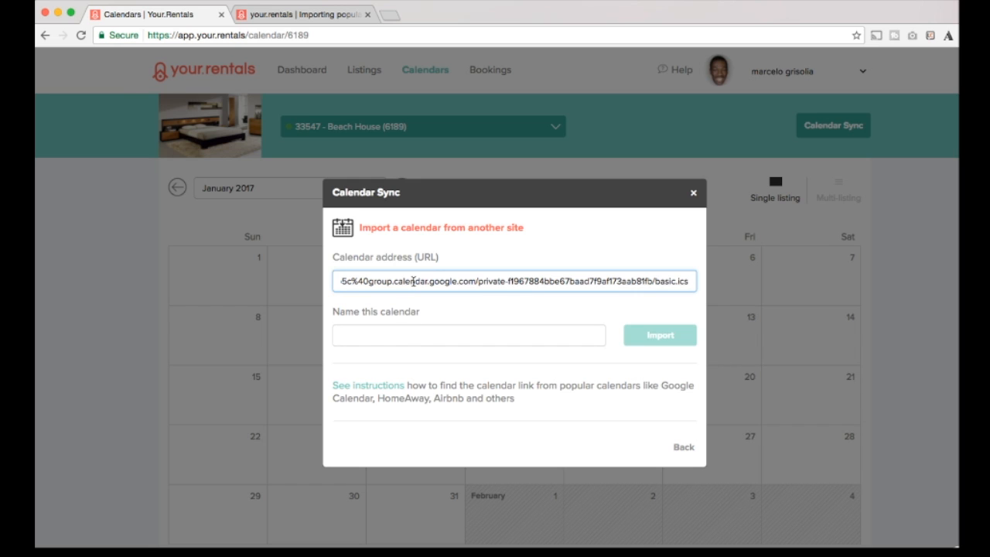
click(468, 335)
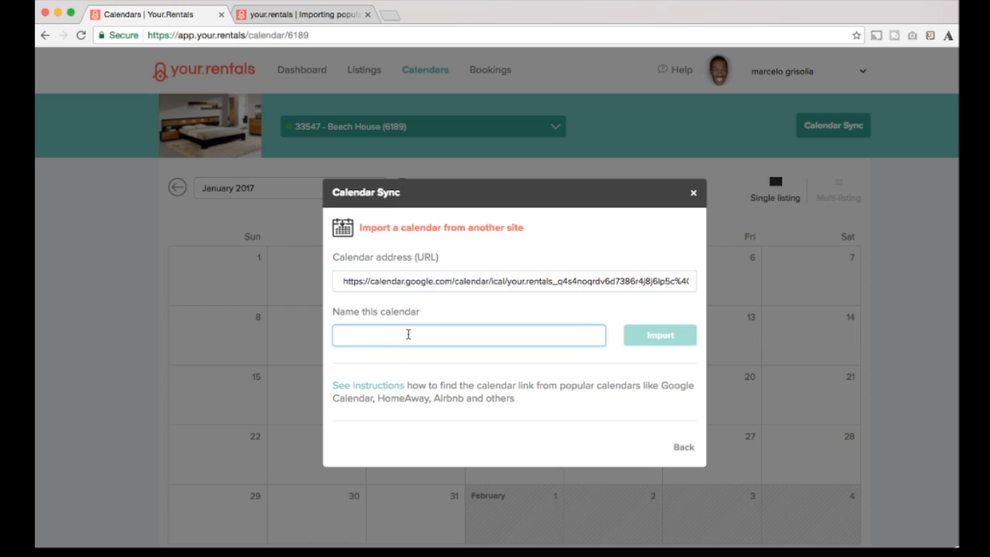
mouse_move(477, 332)
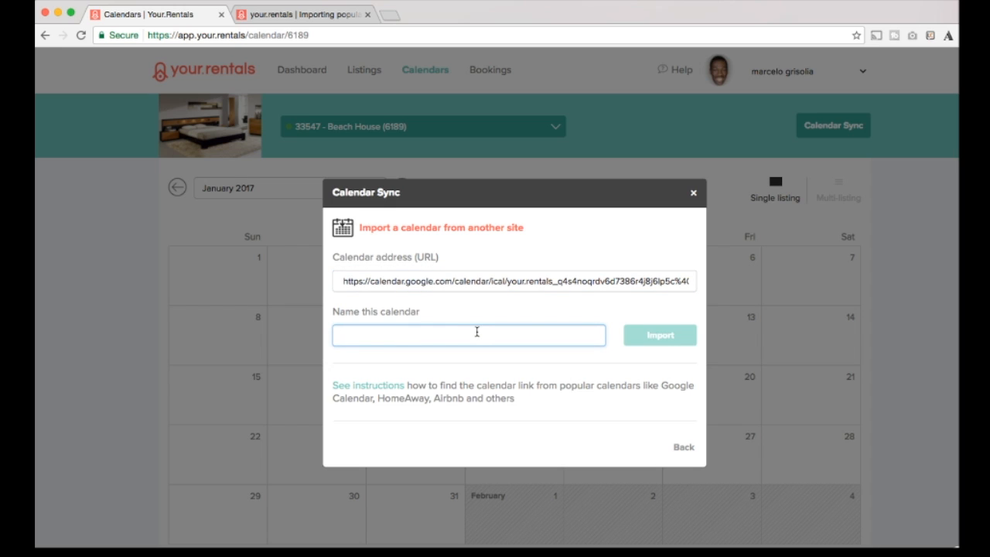
text(Google Calendar)
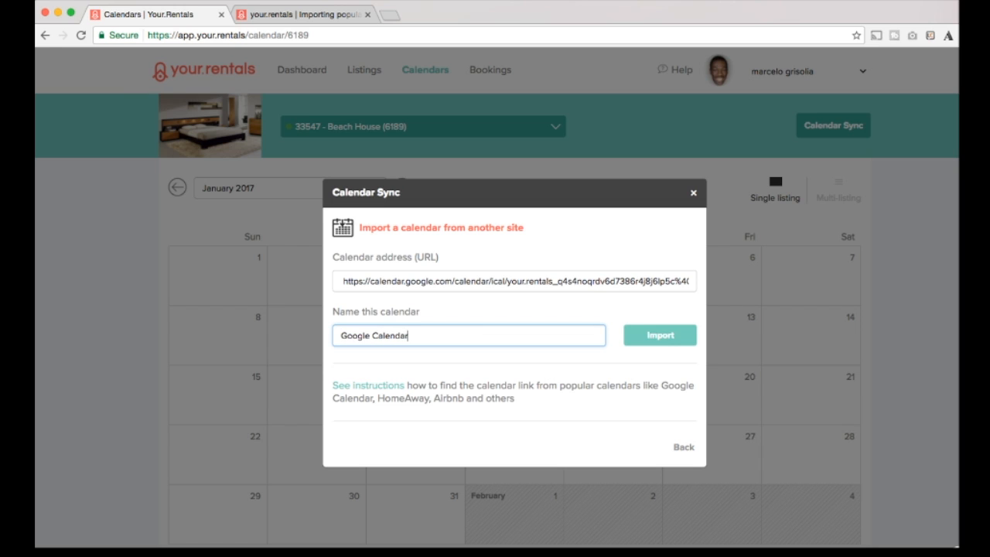
click(659, 335)
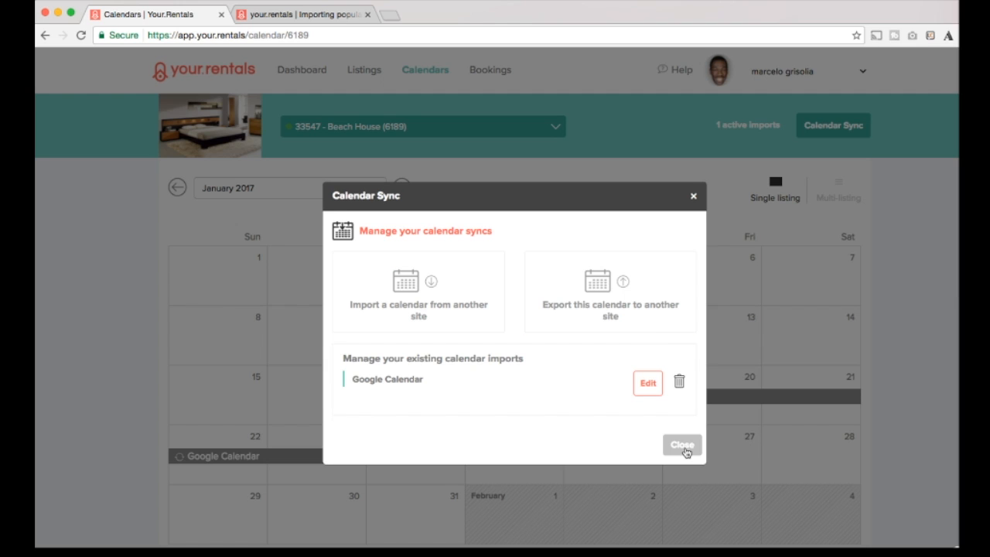
mouse_move(578, 382)
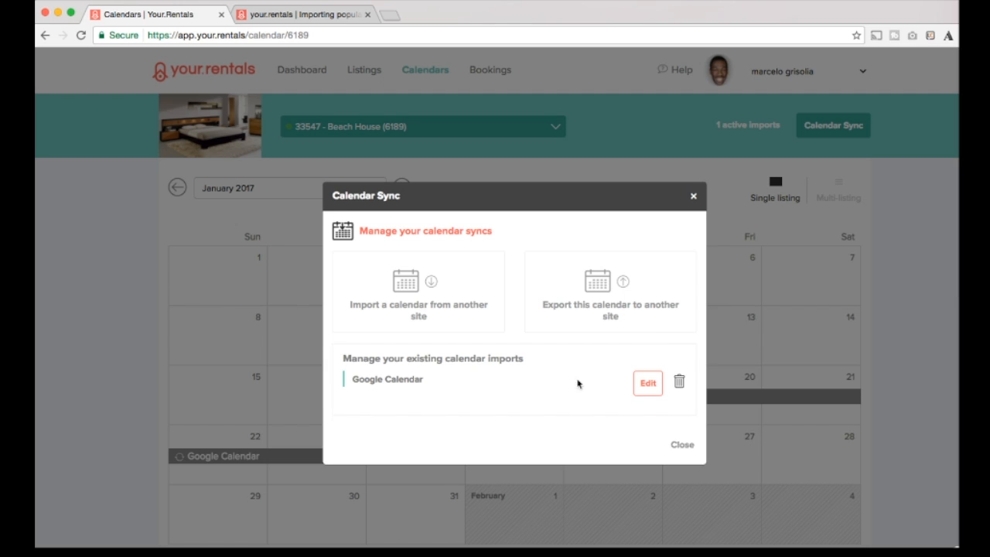
mouse_move(580, 437)
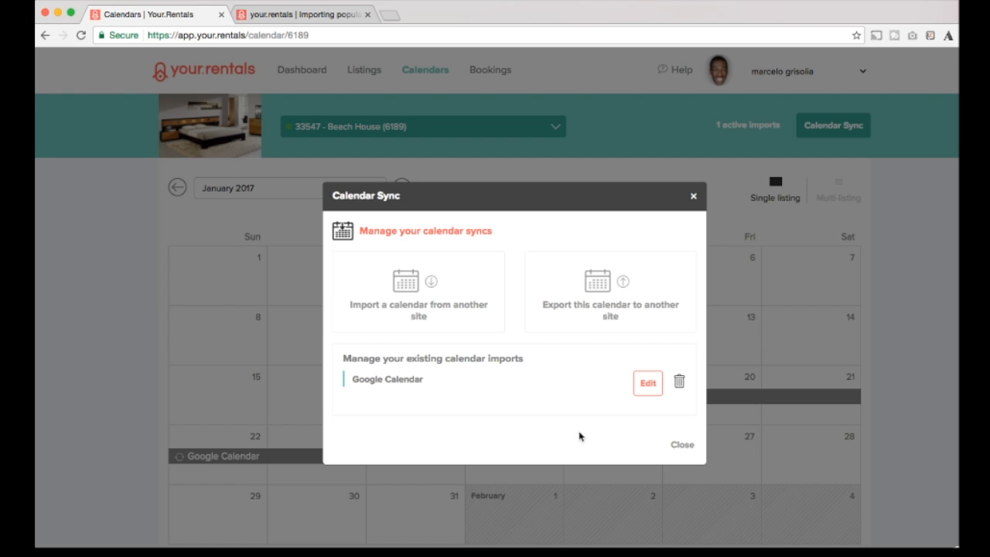
Step: Close the sync dialog and browse the synced bookings for February and March 2017
click(682, 445)
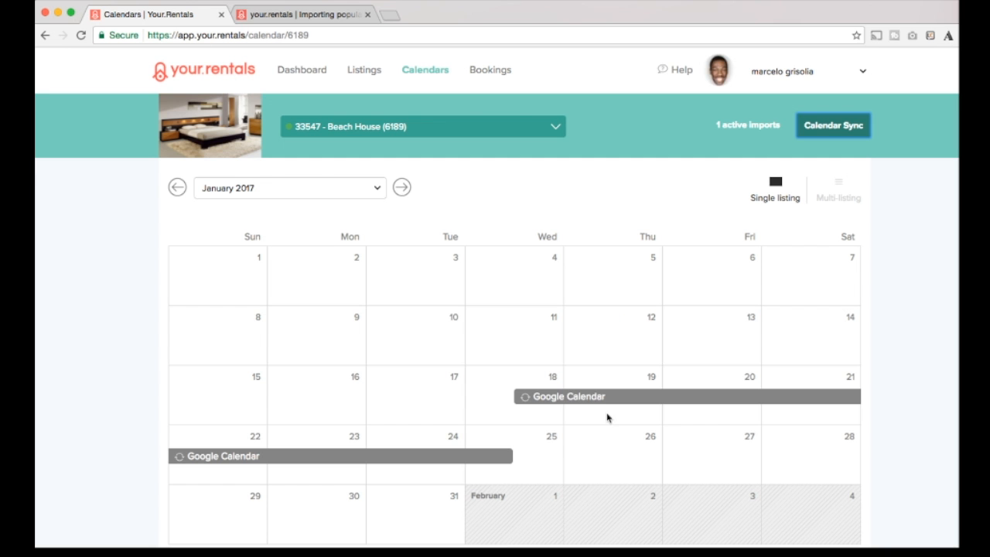
mouse_move(525, 399)
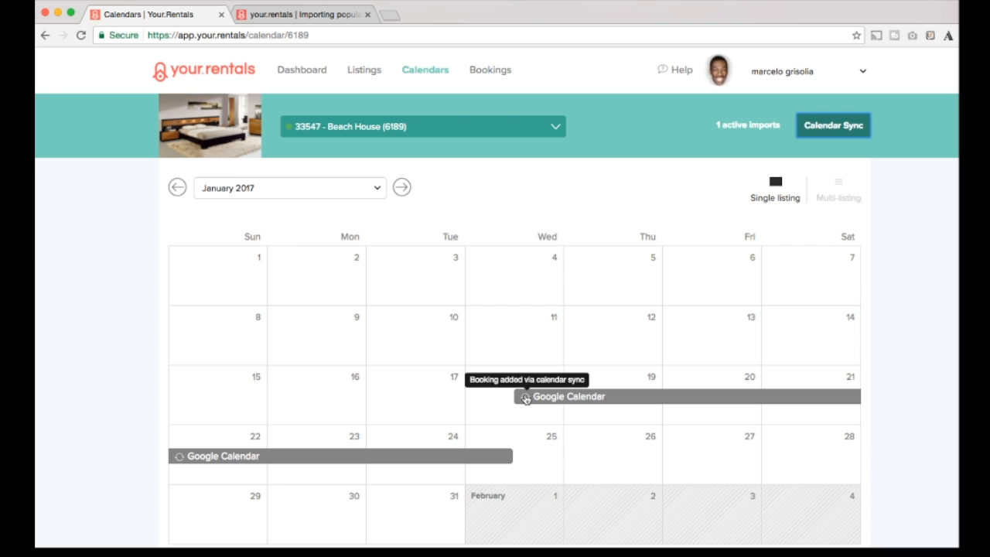
mouse_move(684, 396)
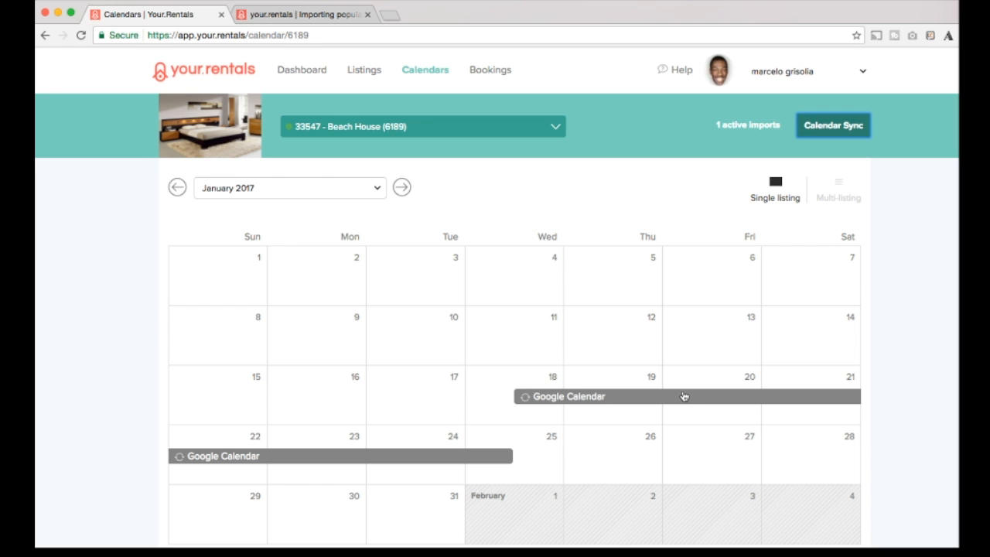
click(289, 188)
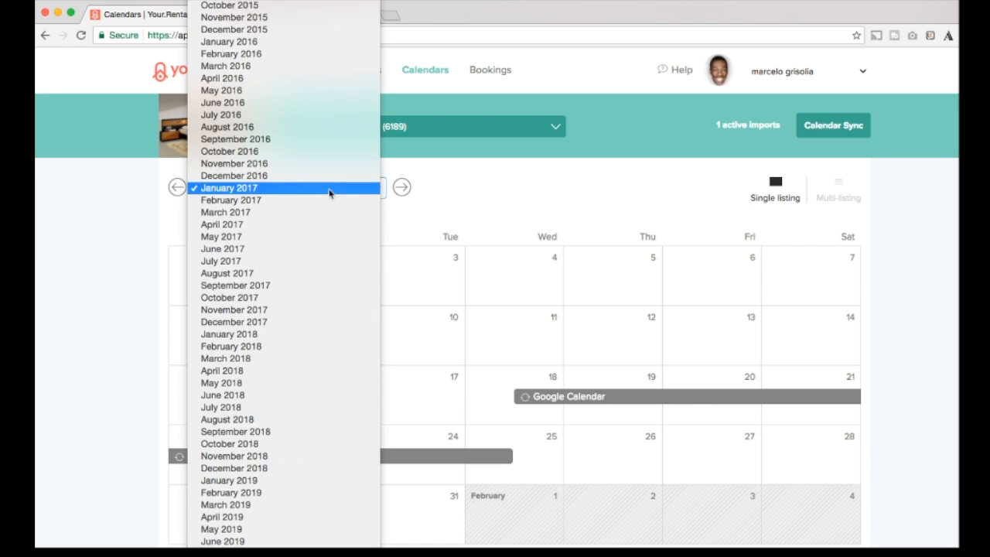
click(231, 200)
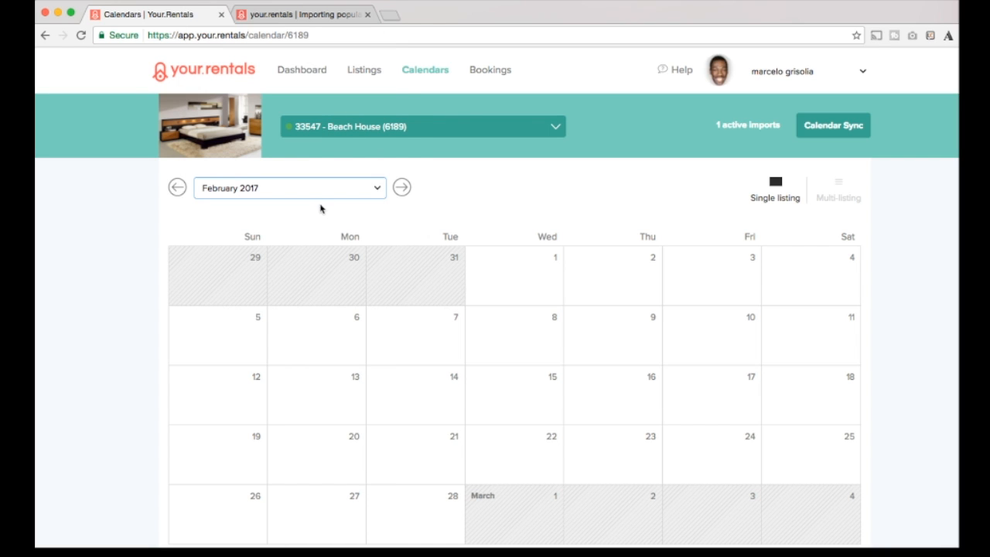
click(289, 188)
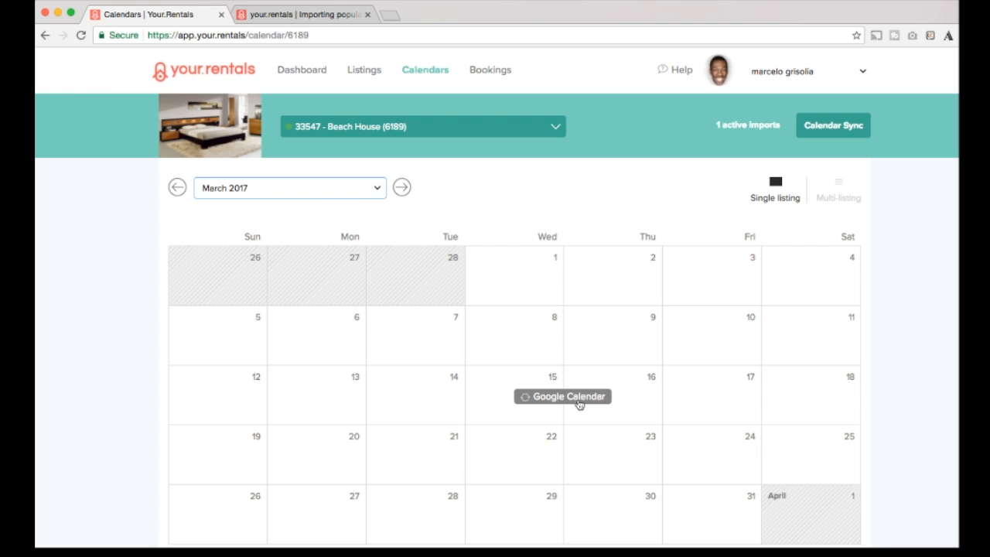
Step: Inspect the read-only 15 March imported booking, then return to January 2017
click(563, 397)
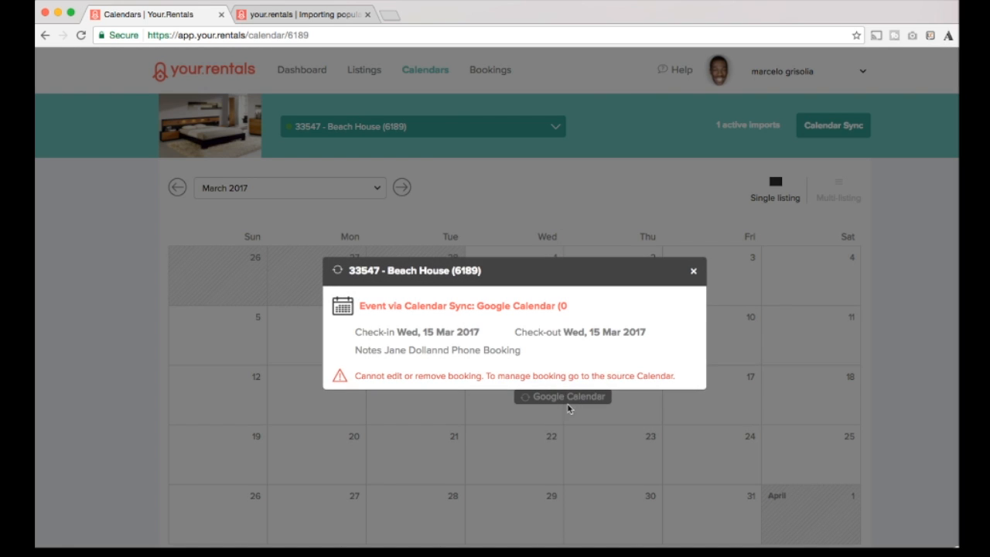
click(693, 271)
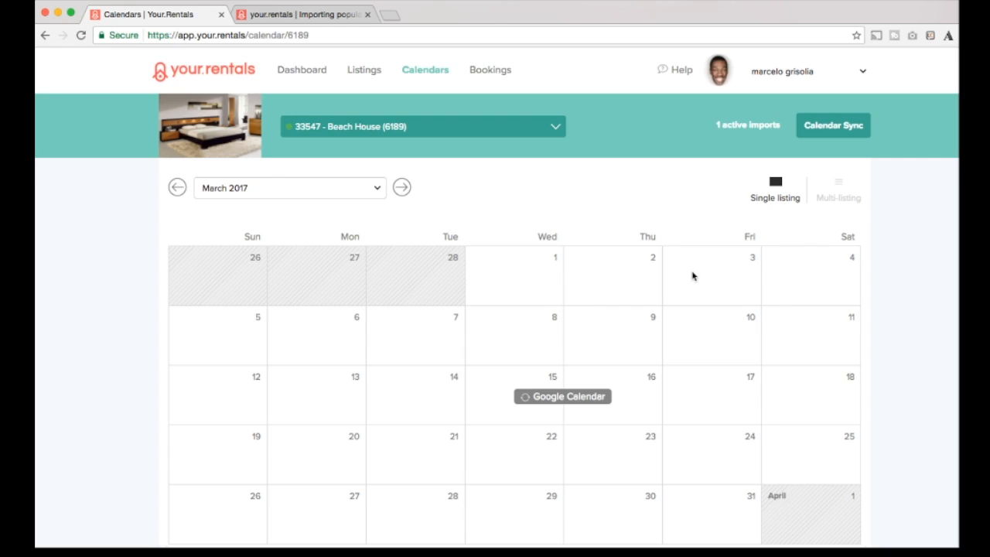
mouse_move(574, 428)
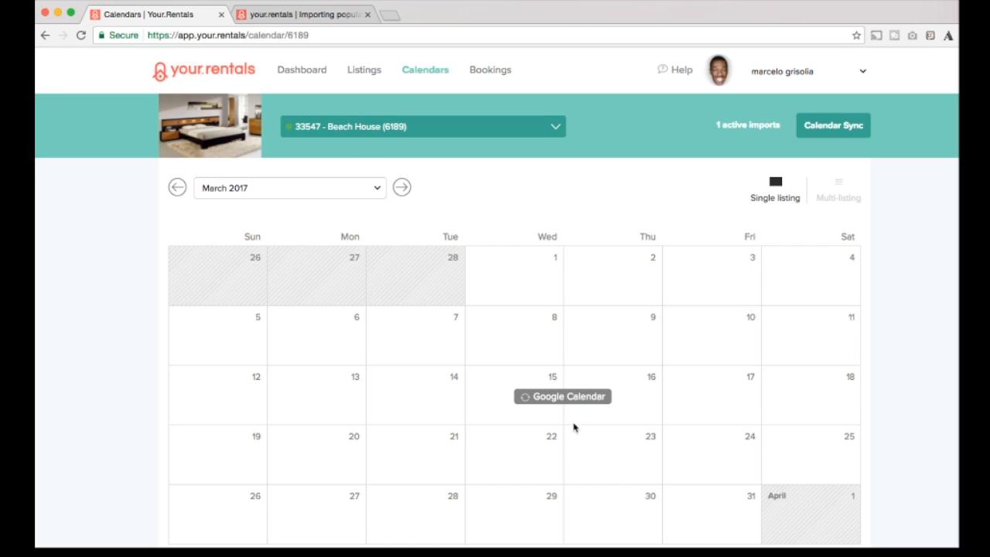
mouse_move(286, 219)
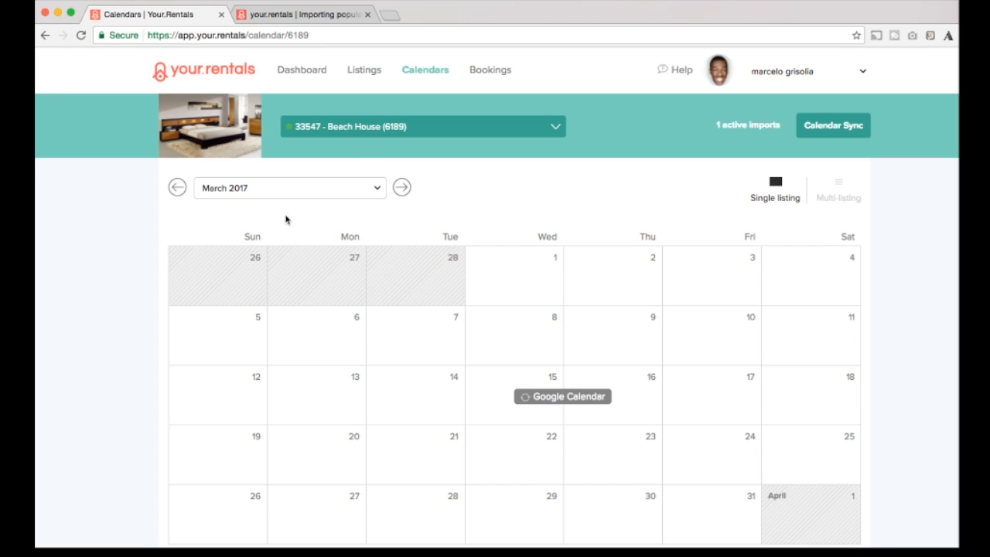
mouse_move(176, 187)
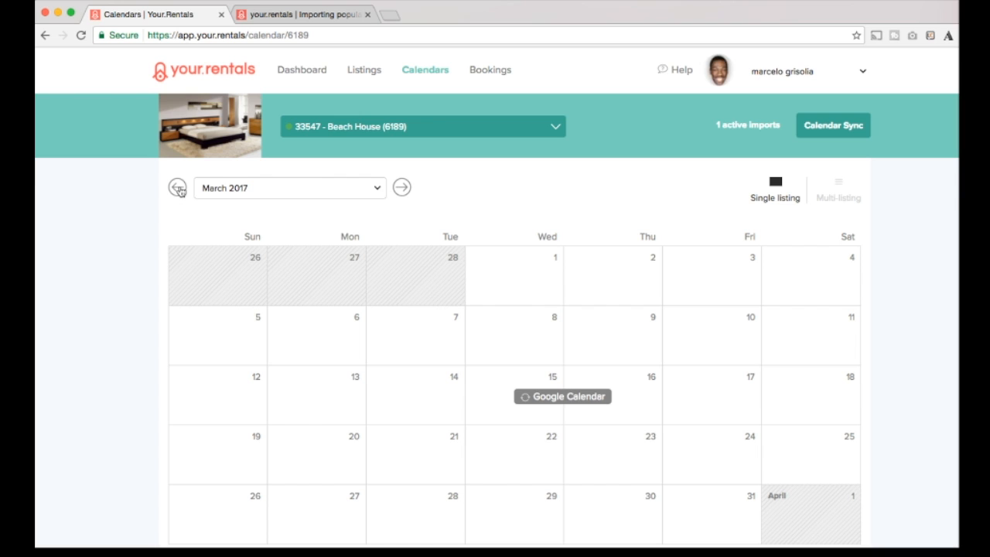
click(177, 187)
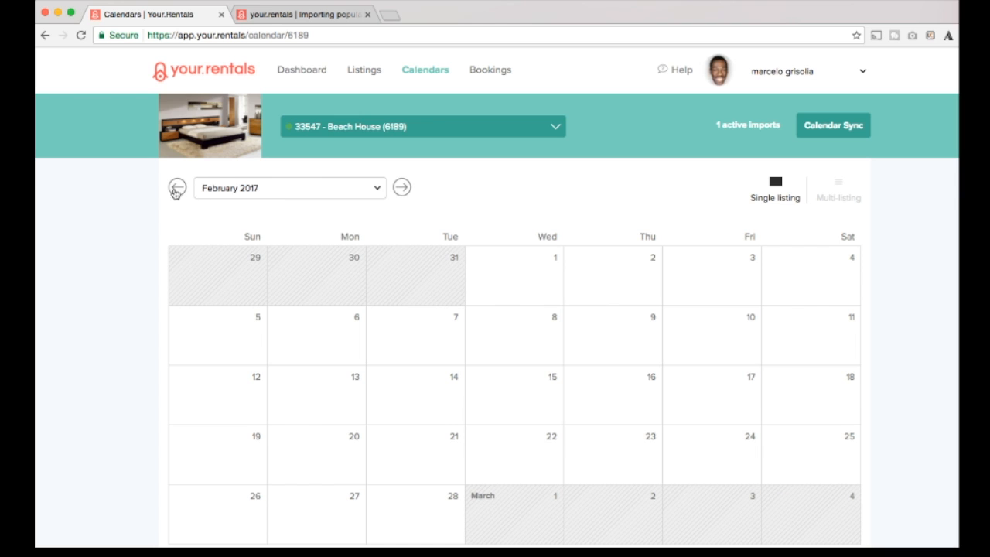
click(177, 187)
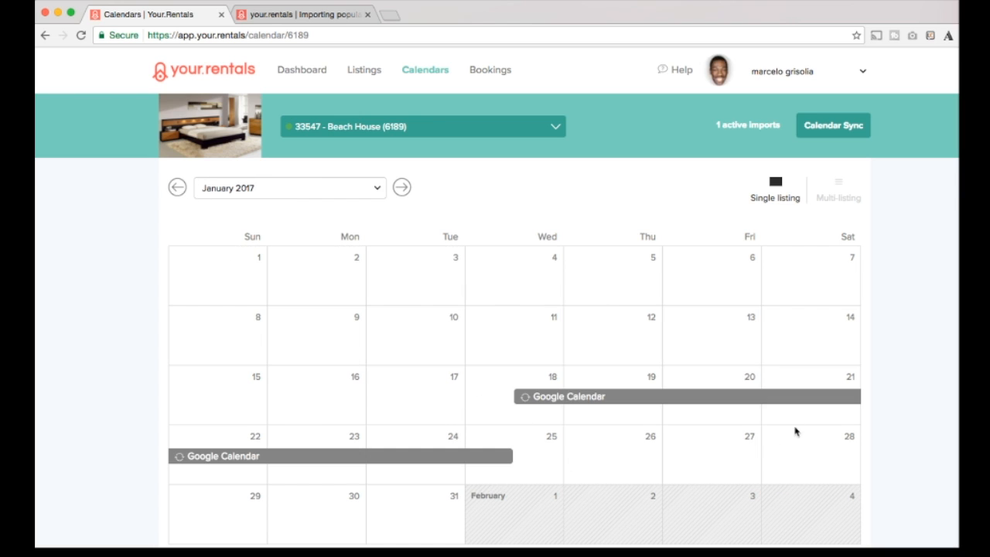
mouse_move(814, 174)
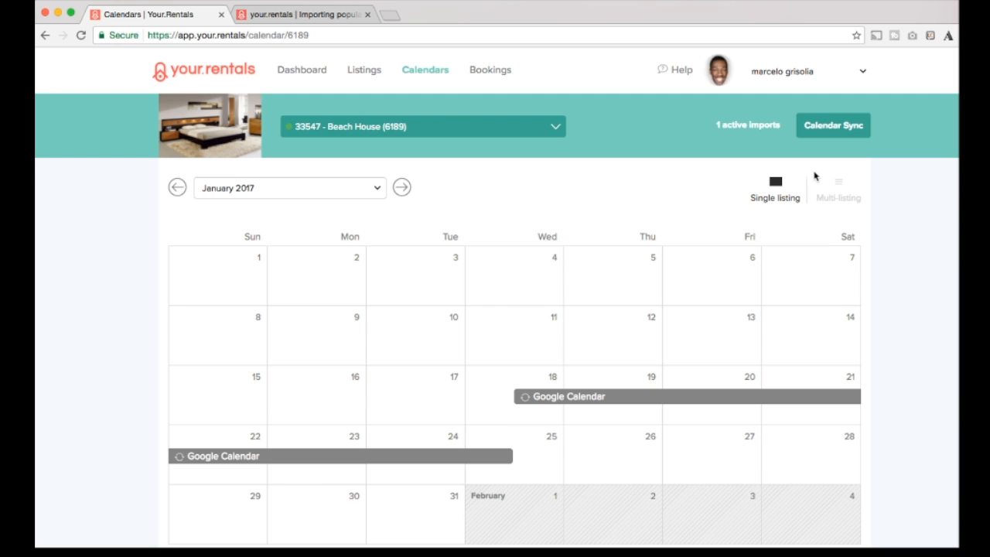
mouse_move(856, 178)
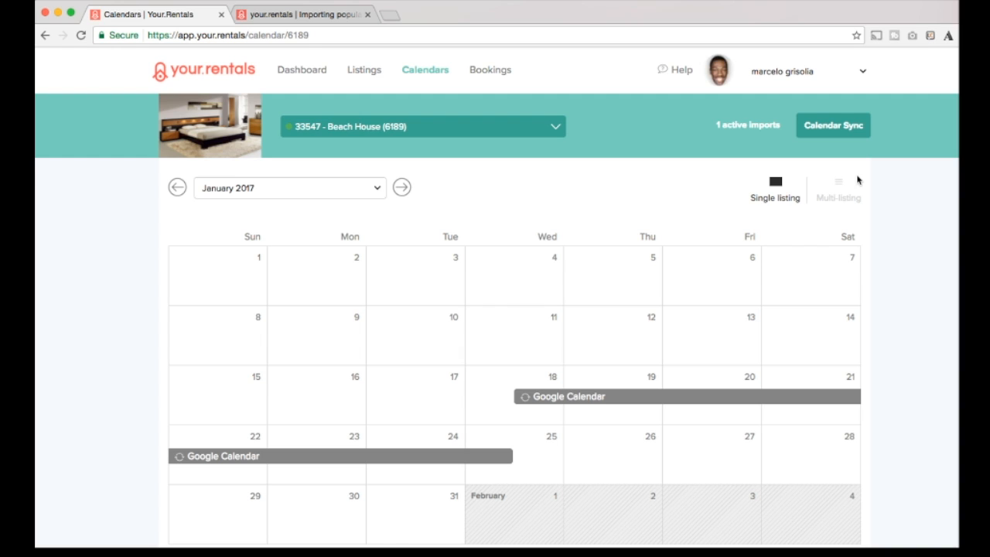
mouse_move(692, 48)
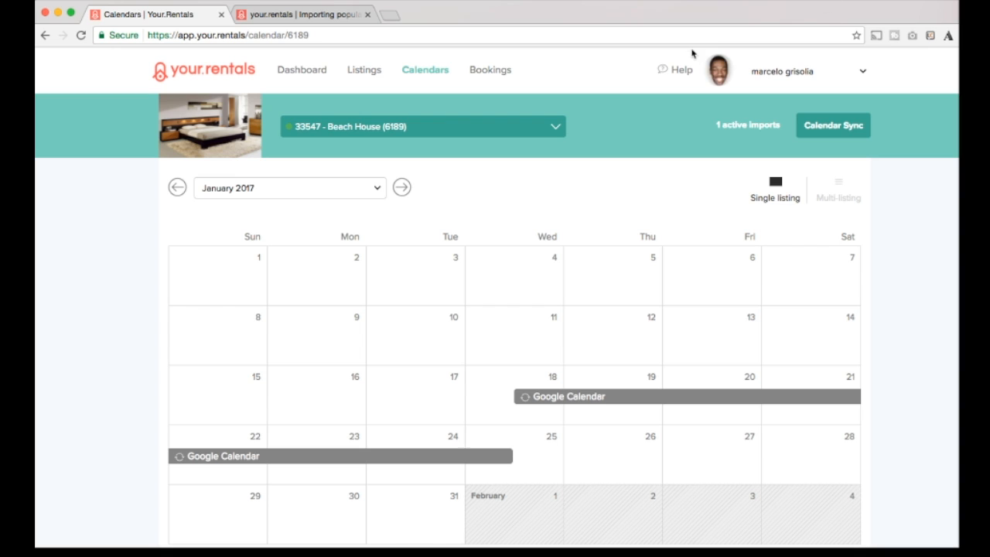
mouse_move(680, 20)
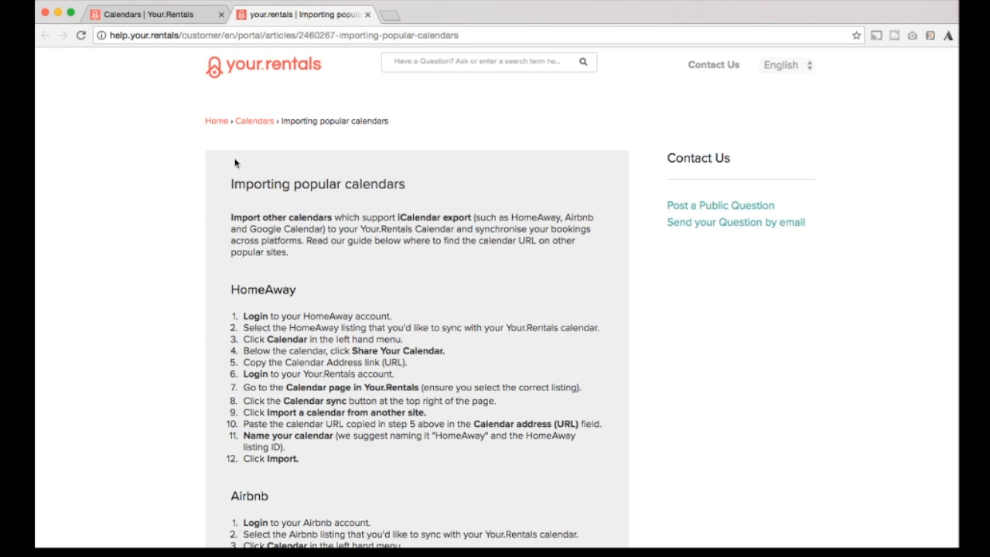
mouse_move(607, 416)
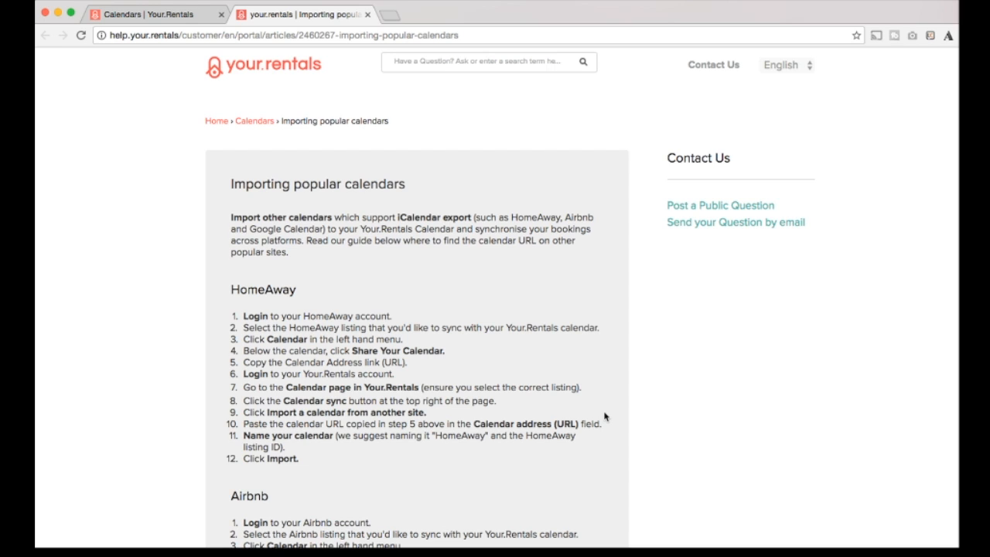
mouse_move(609, 430)
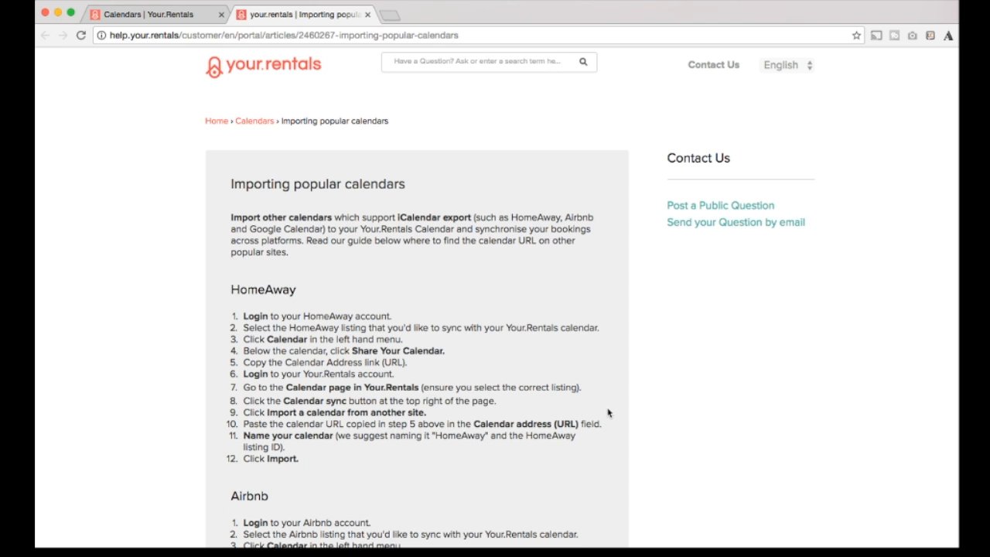